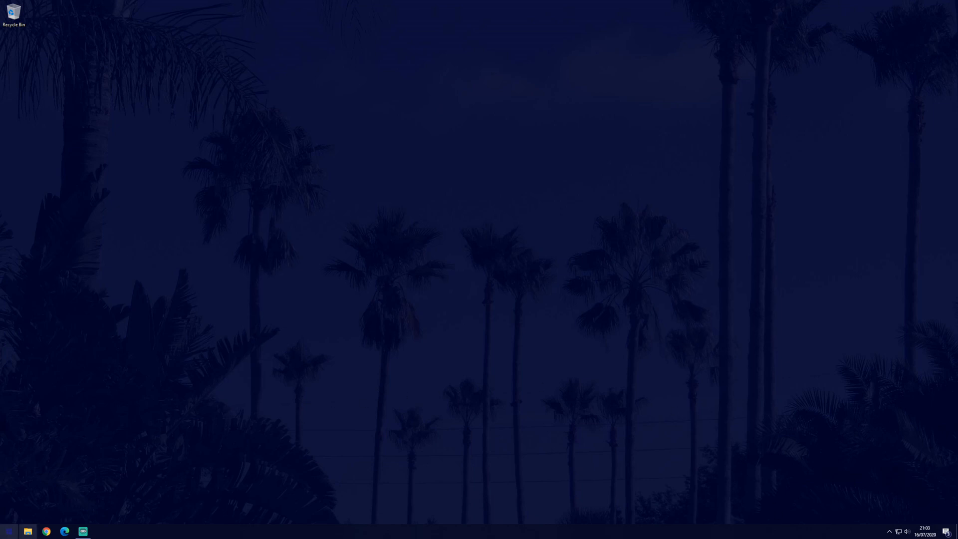
Step: Launch Windows Settings from the Start menu's gear icon
click(8, 531)
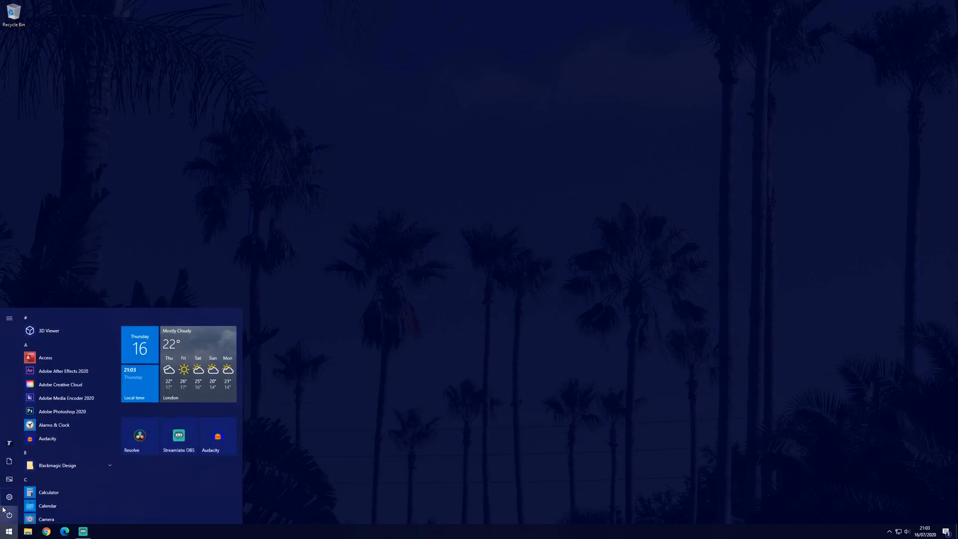
click(9, 496)
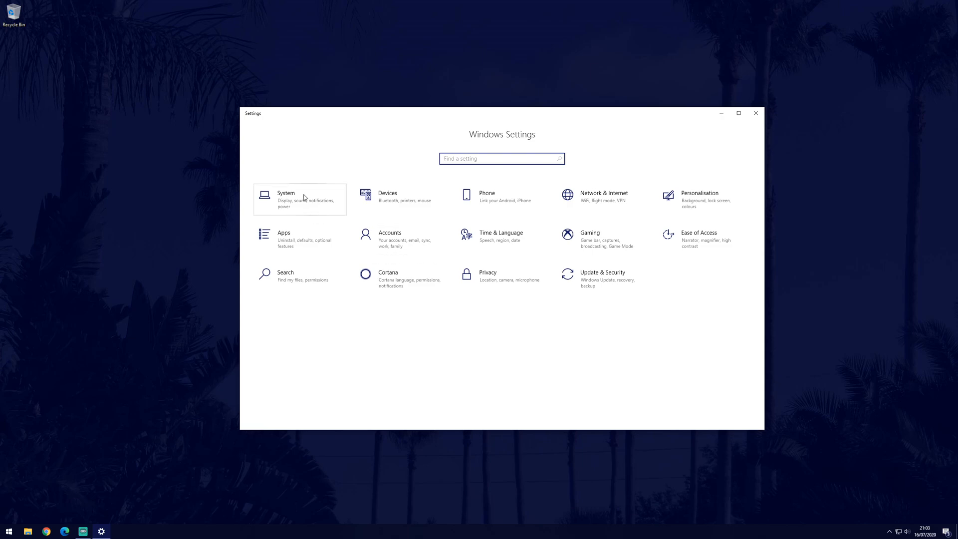
Step: Go to System > Display and scroll down to the resolution and orientation options
click(285, 199)
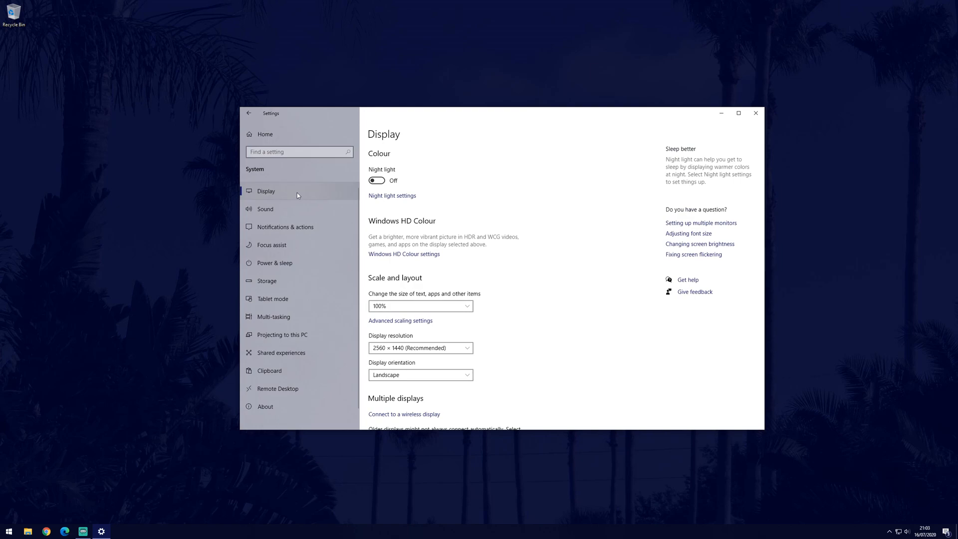
scroll(down, 3)
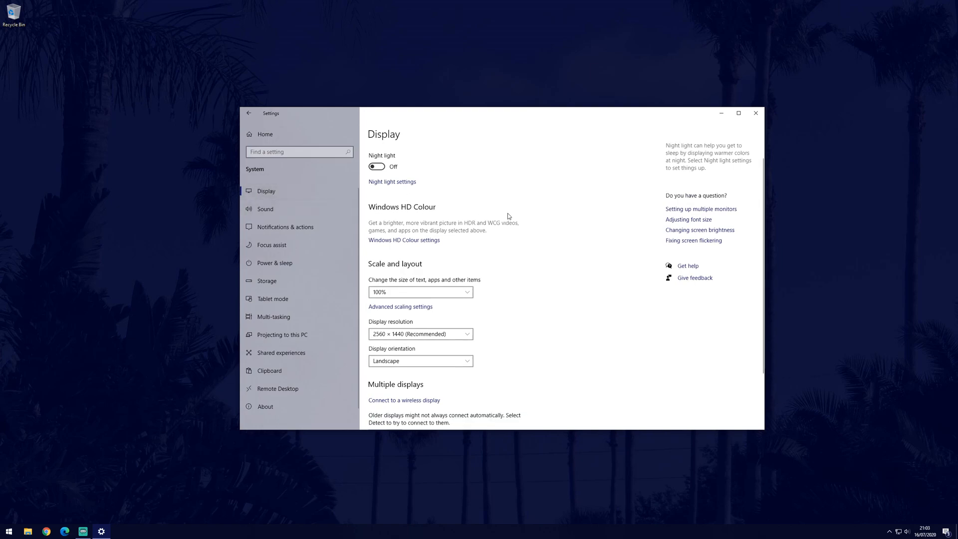
click(420, 361)
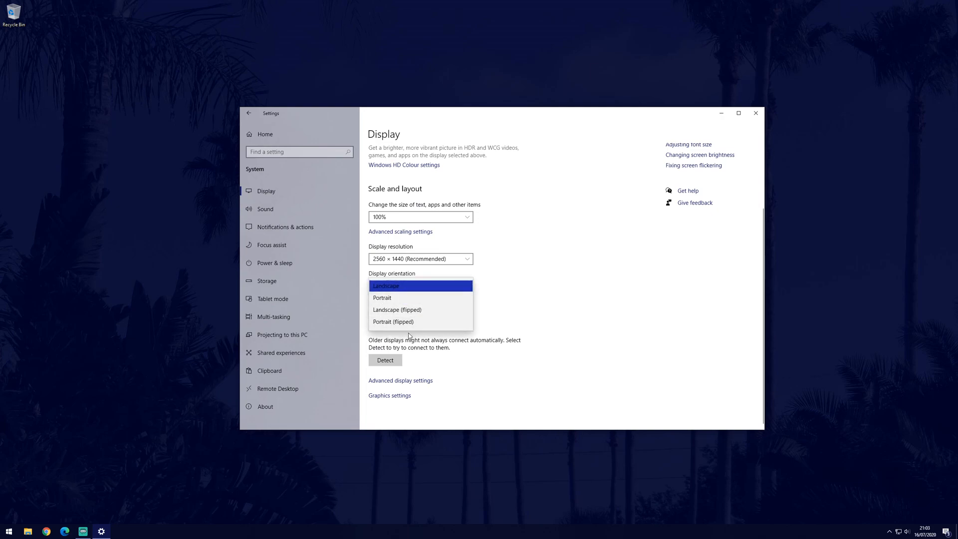
click(385, 285)
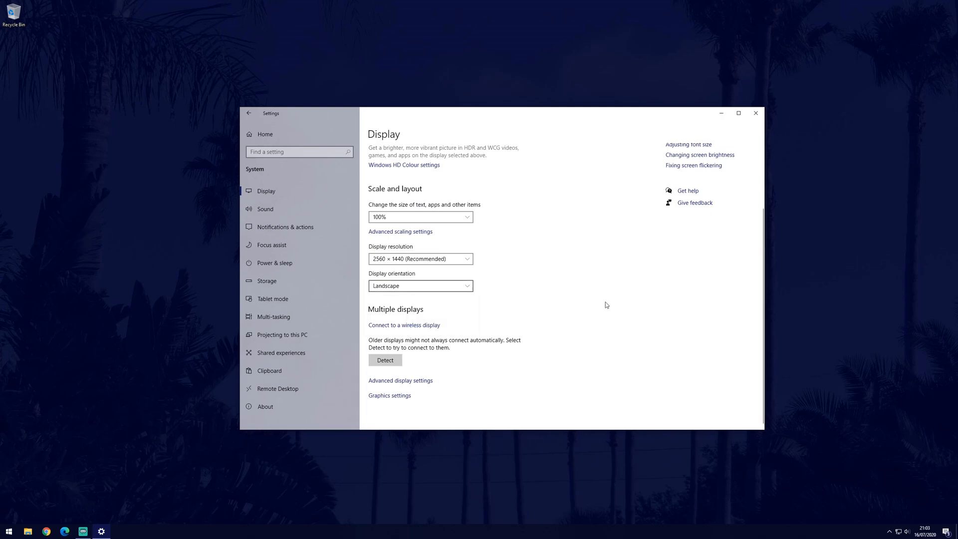
mouse_move(675, 304)
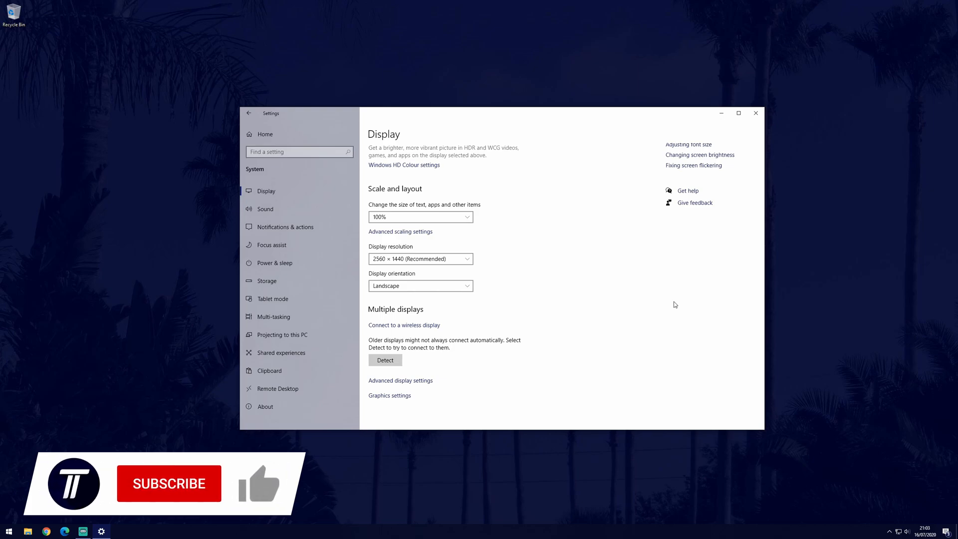
click(168, 483)
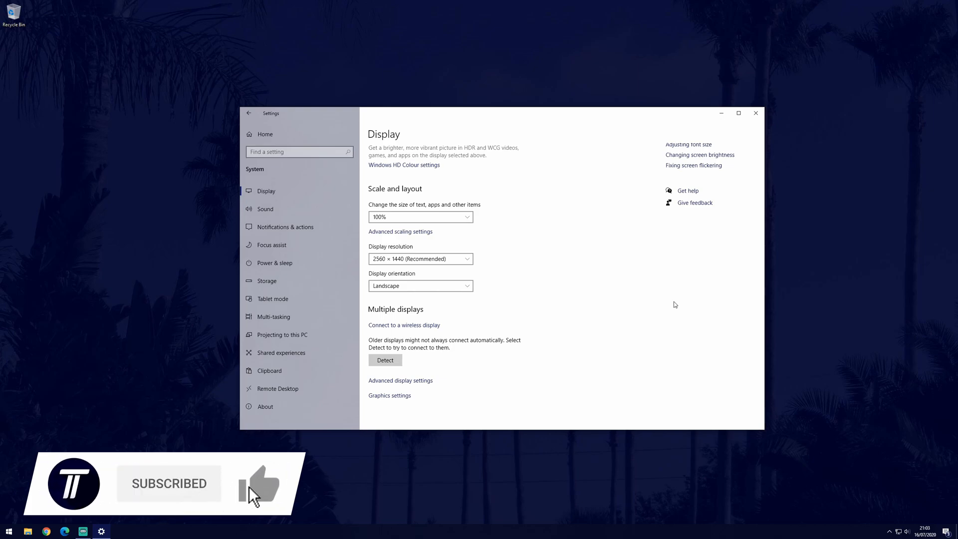
click(258, 484)
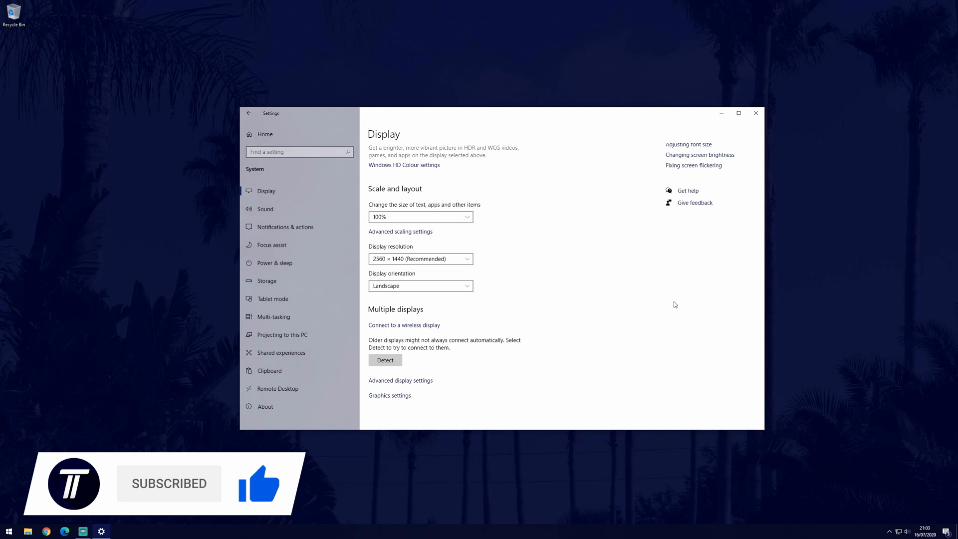